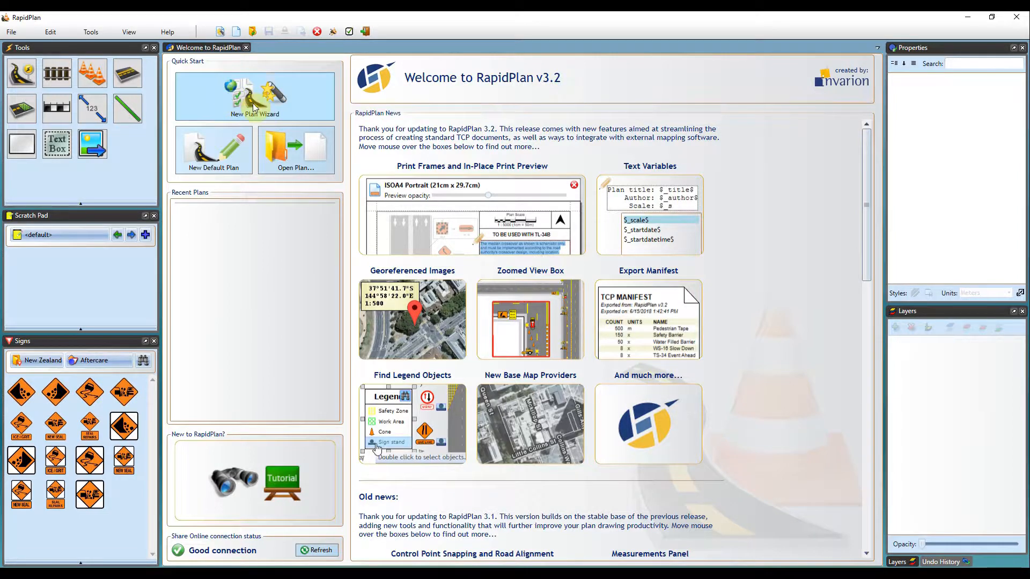
# - Start the New Plan Wizard and choose a plan based on a base map
pyautogui.click(254, 95)
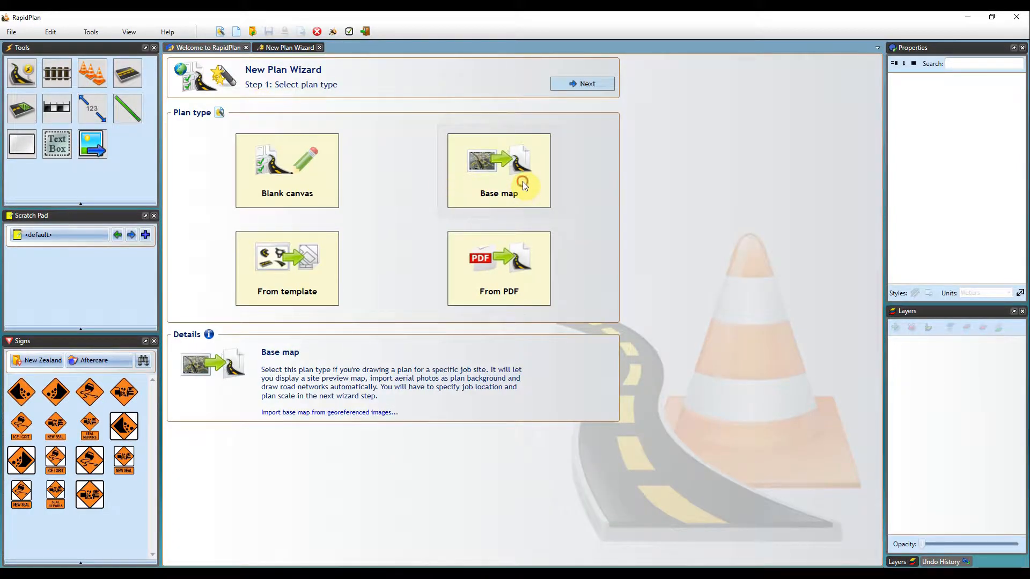
pyautogui.click(498, 170)
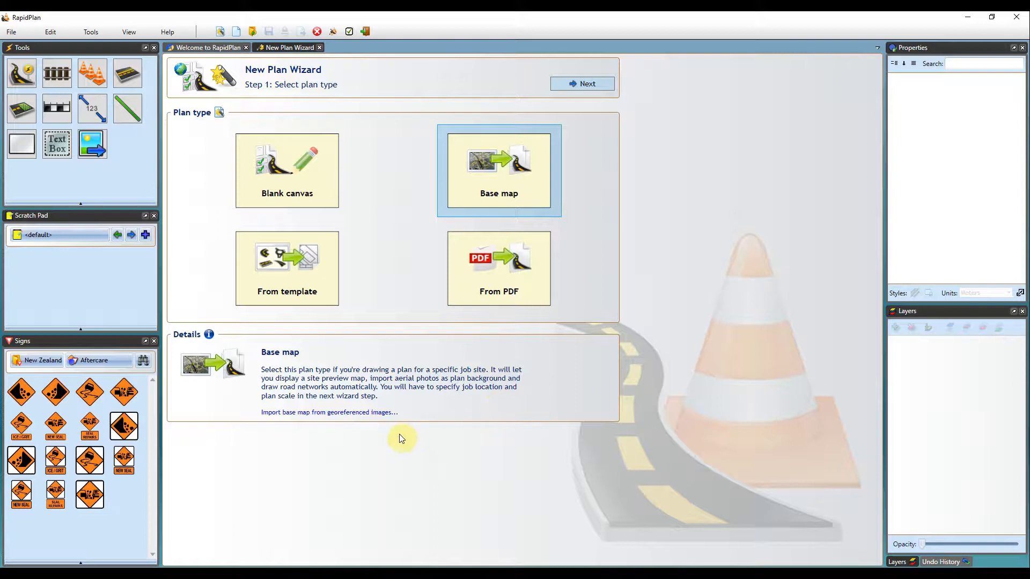
pyautogui.moveTo(227, 353)
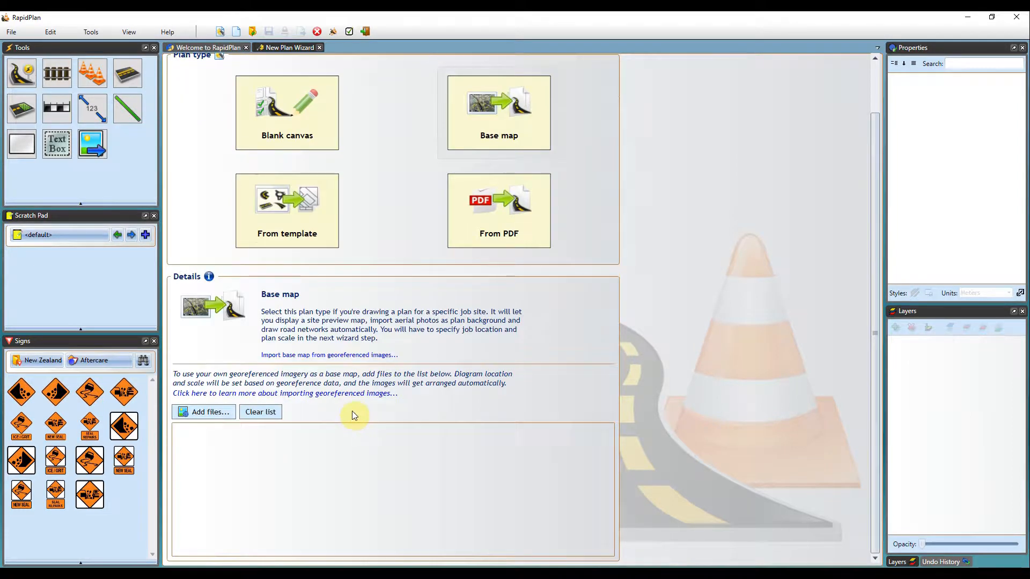
pyautogui.moveTo(204, 412)
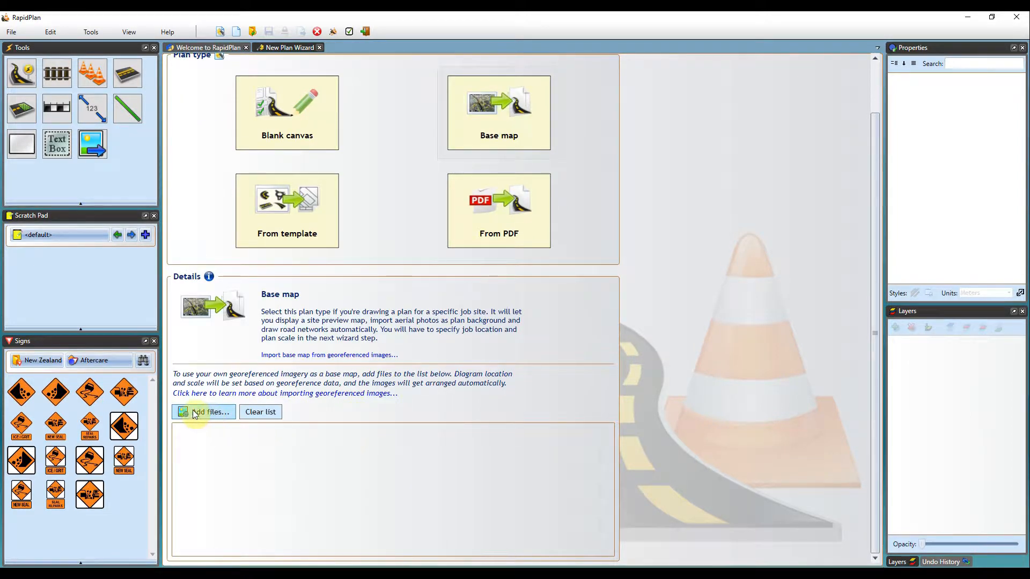
# - Add the Auckland Geo aerial image file to the georeferenced imagery list
pyautogui.click(204, 412)
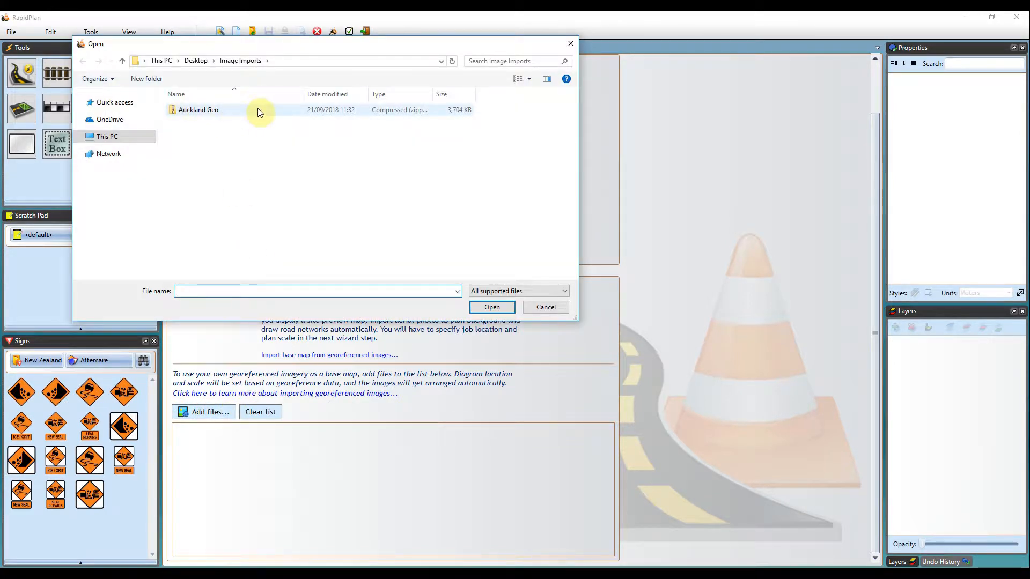
pyautogui.click(199, 109)
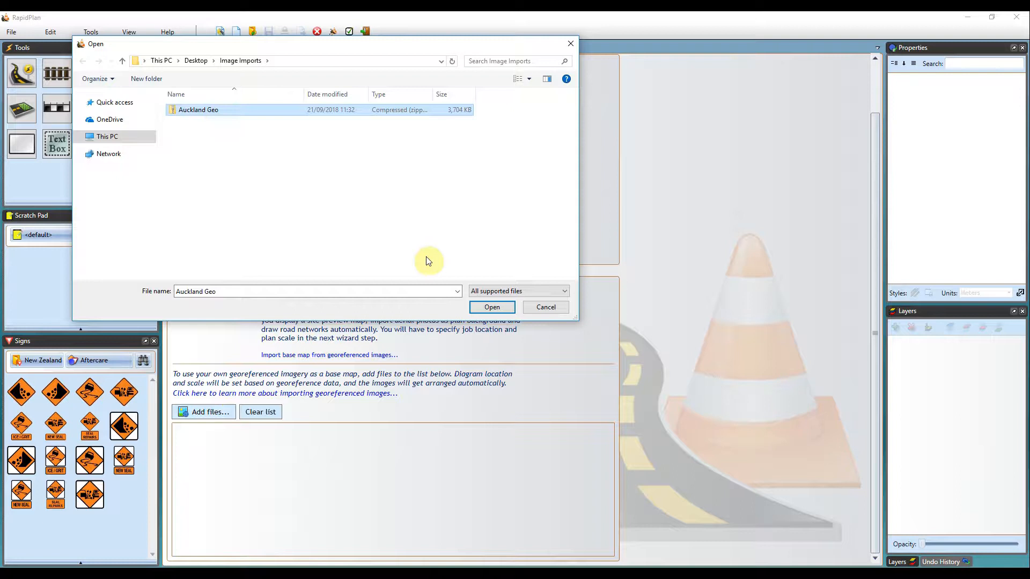
pyautogui.click(491, 307)
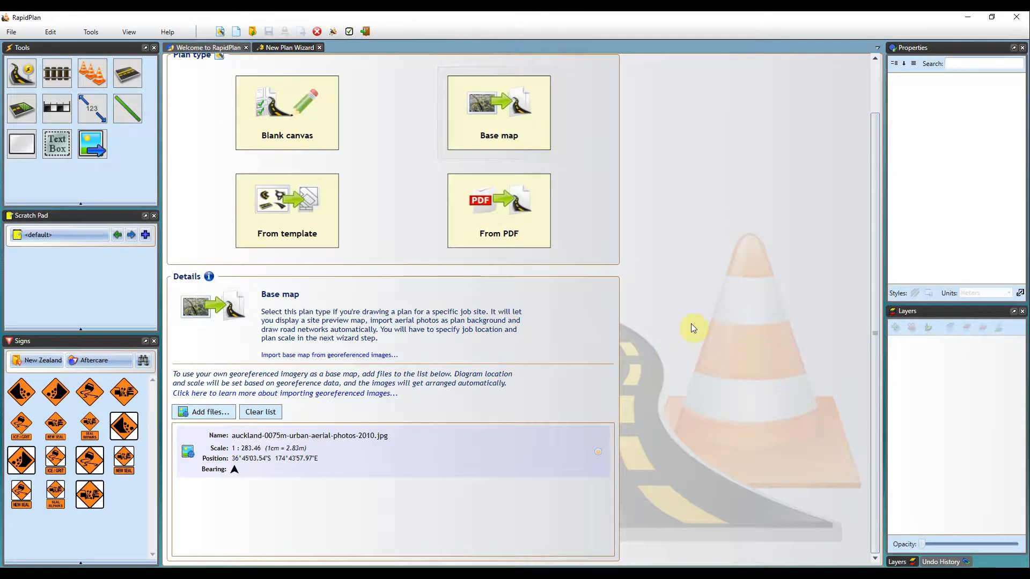
pyautogui.moveTo(663, 342)
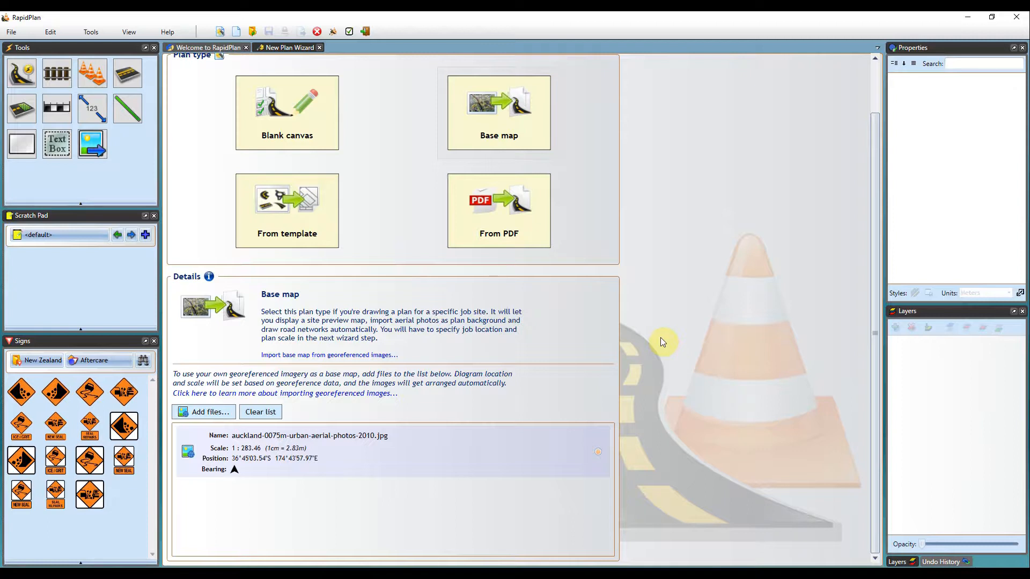
pyautogui.moveTo(658, 347)
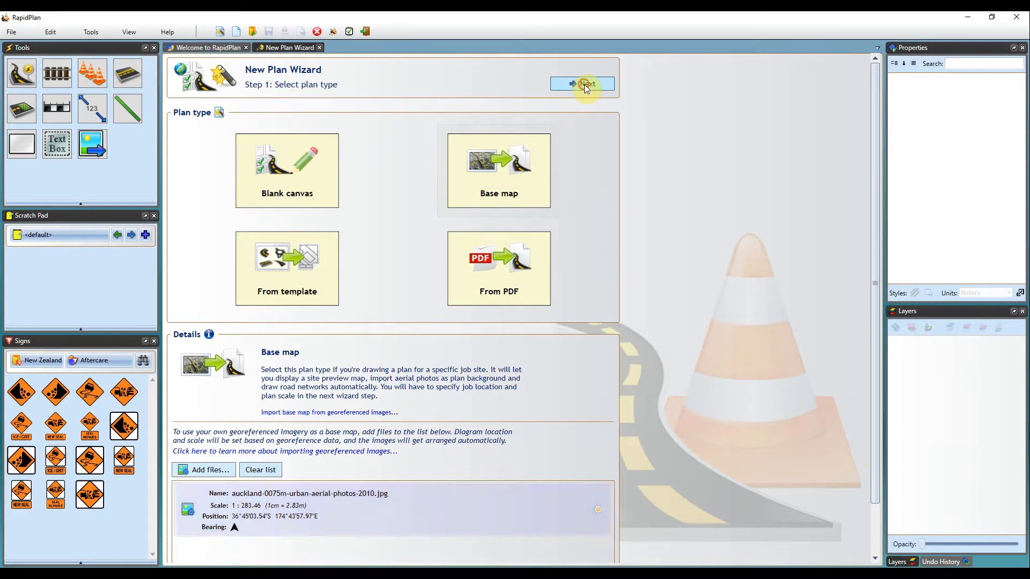
# - Advance to Step 2 plan details, with scale and job location from the image
pyautogui.click(582, 84)
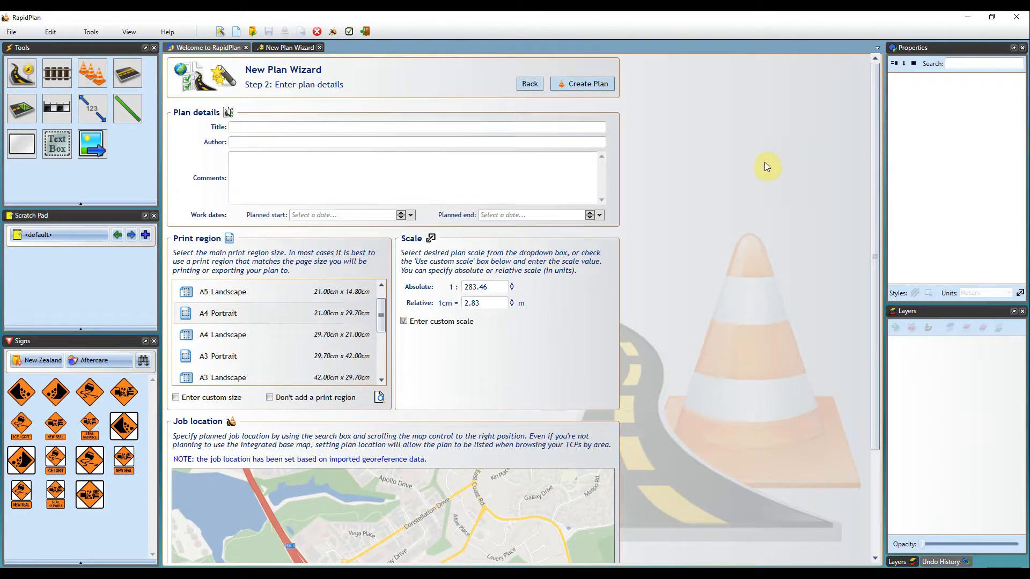
pyautogui.moveTo(873, 236)
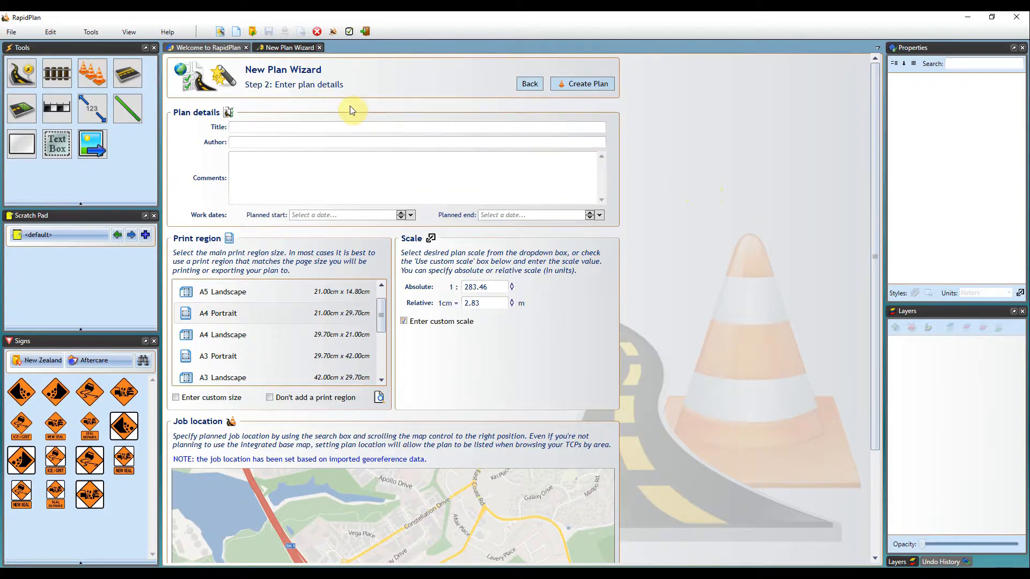
pyautogui.moveTo(372, 112)
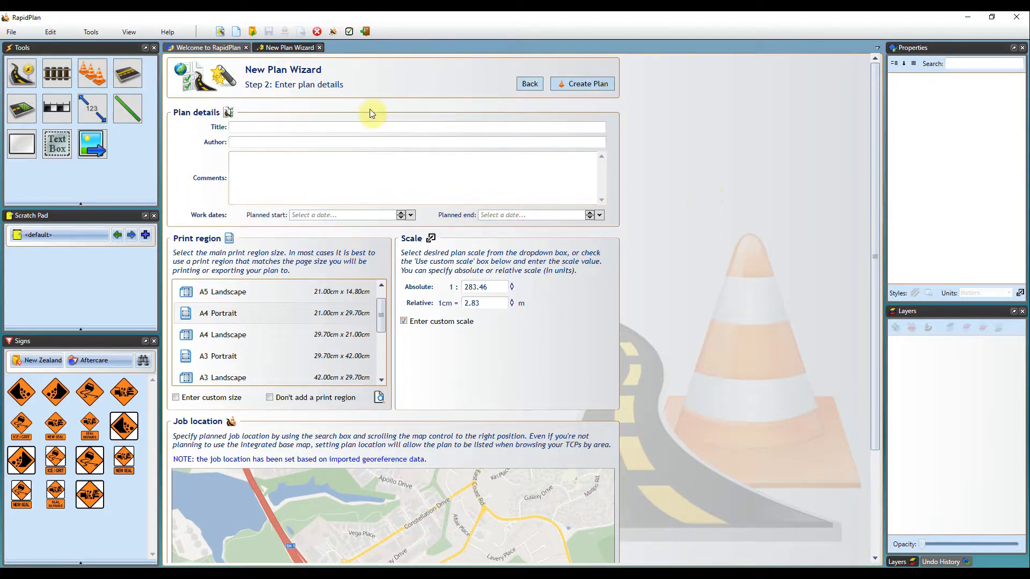
pyautogui.moveTo(873, 277)
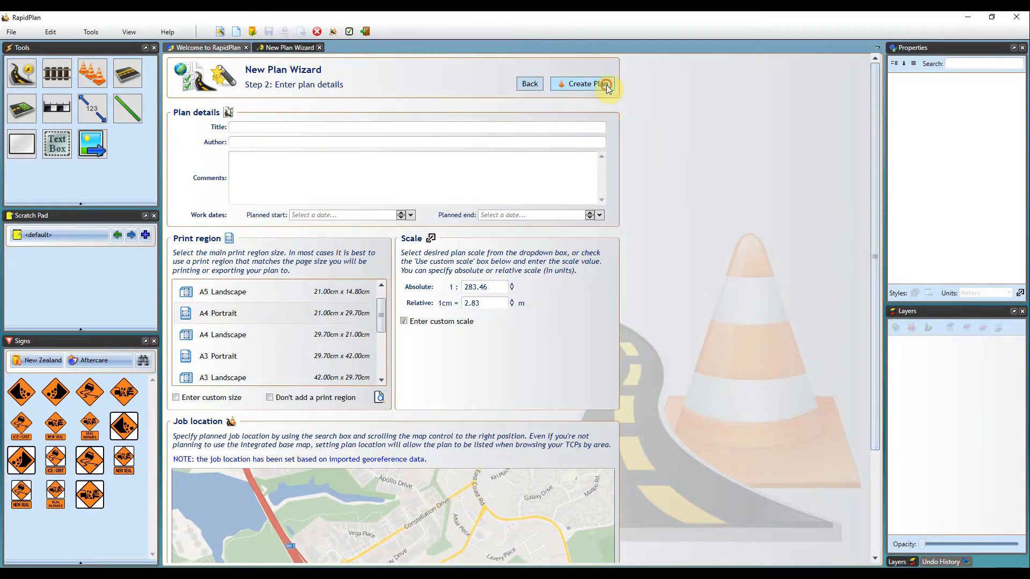
# - Create the plan and dismiss the Base map preview notice
pyautogui.click(583, 83)
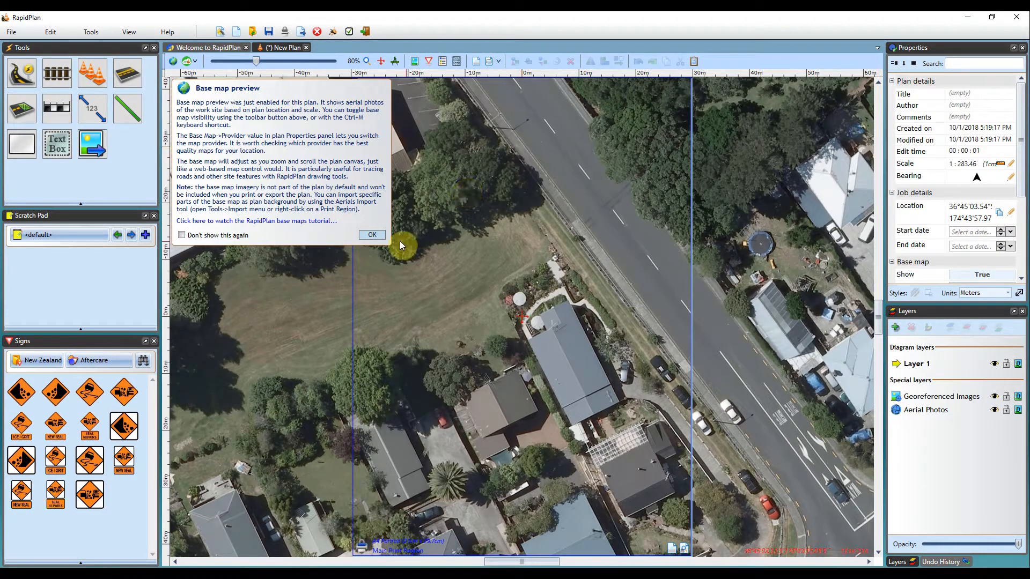
pyautogui.click(371, 235)
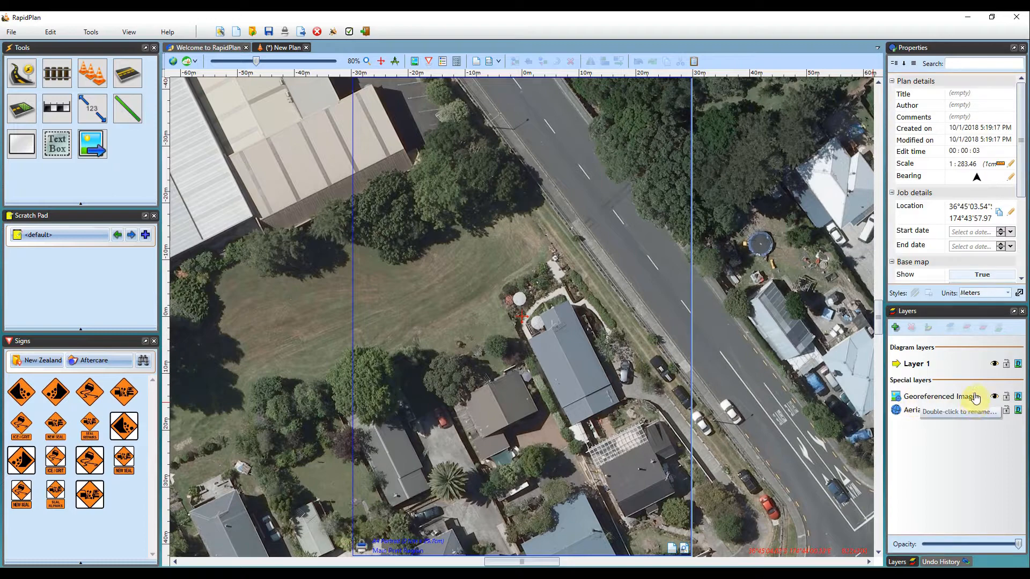